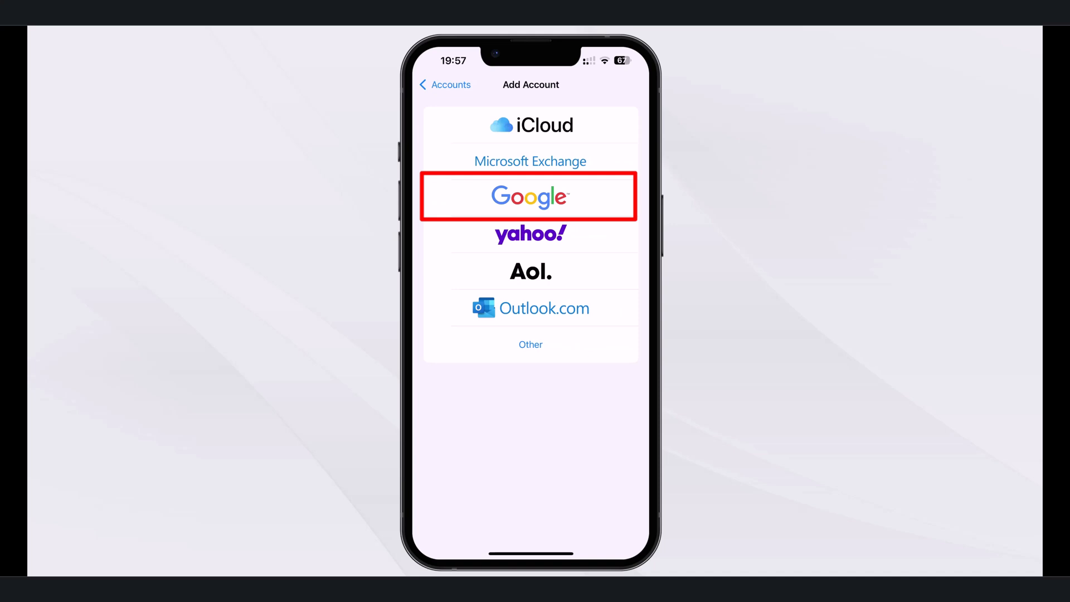
Dismiss the Google account intro screens to reach the iPhone home screen.
left_click(530, 196)
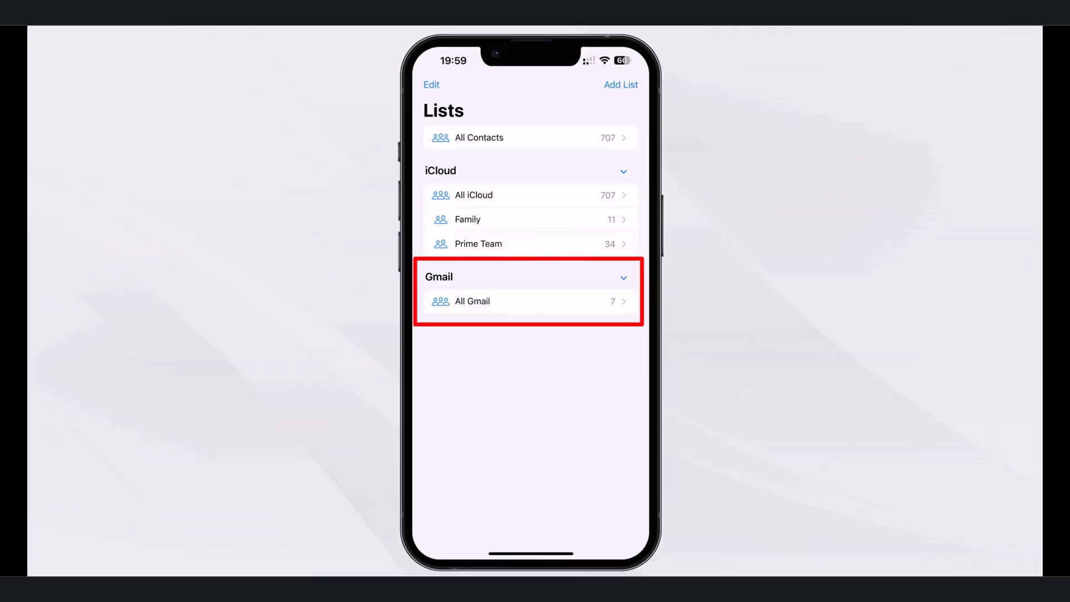
left_click(472, 301)
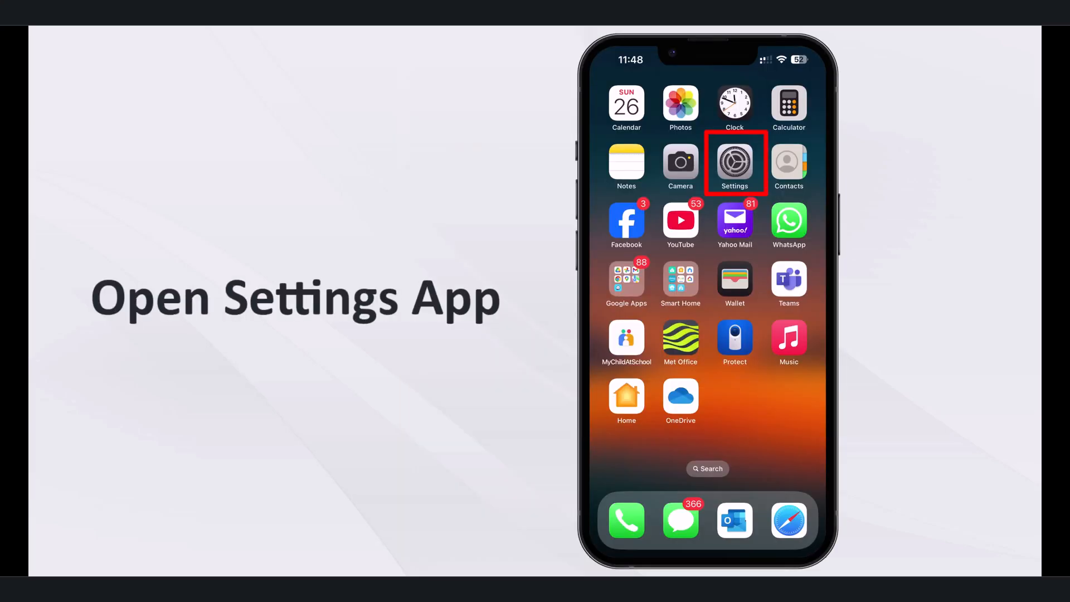
Search Settings for 'Contac' and open Contacts from the results.
left_click(735, 165)
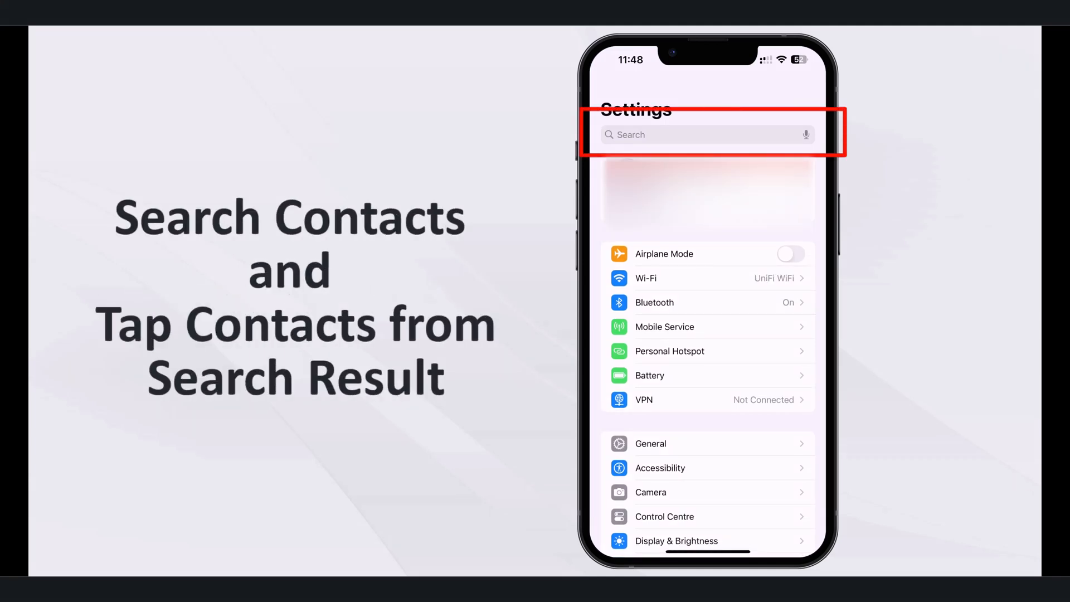
left_click(706, 134)
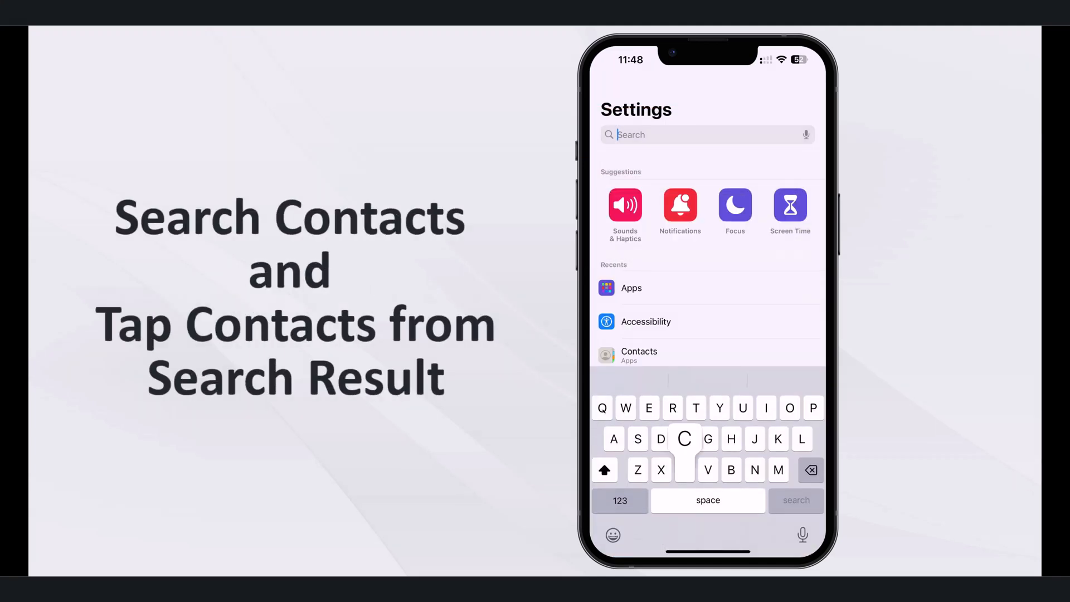
type("Contac")
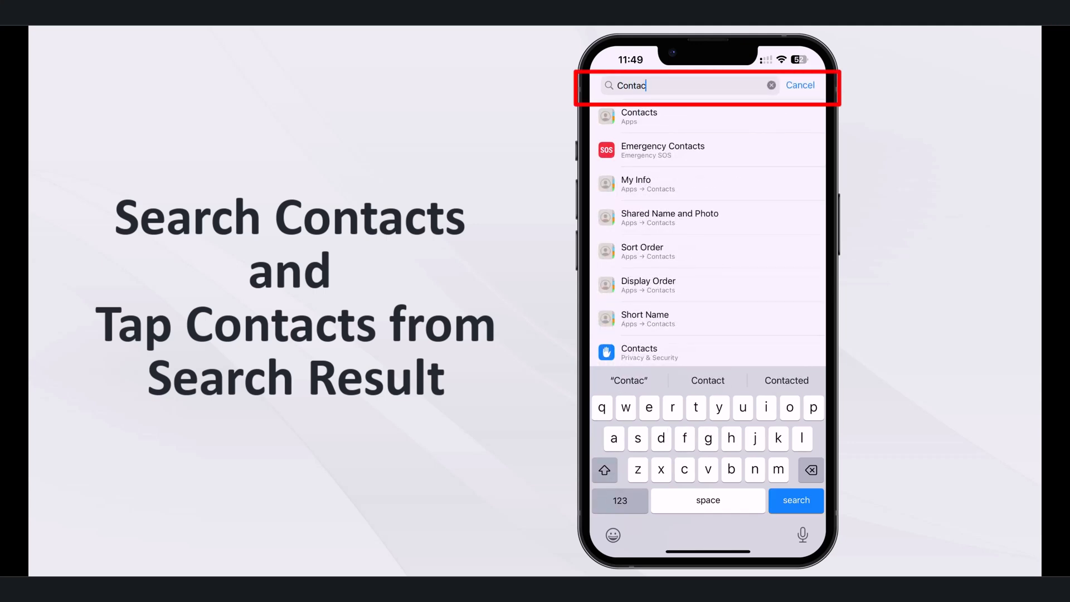
left_click(639, 116)
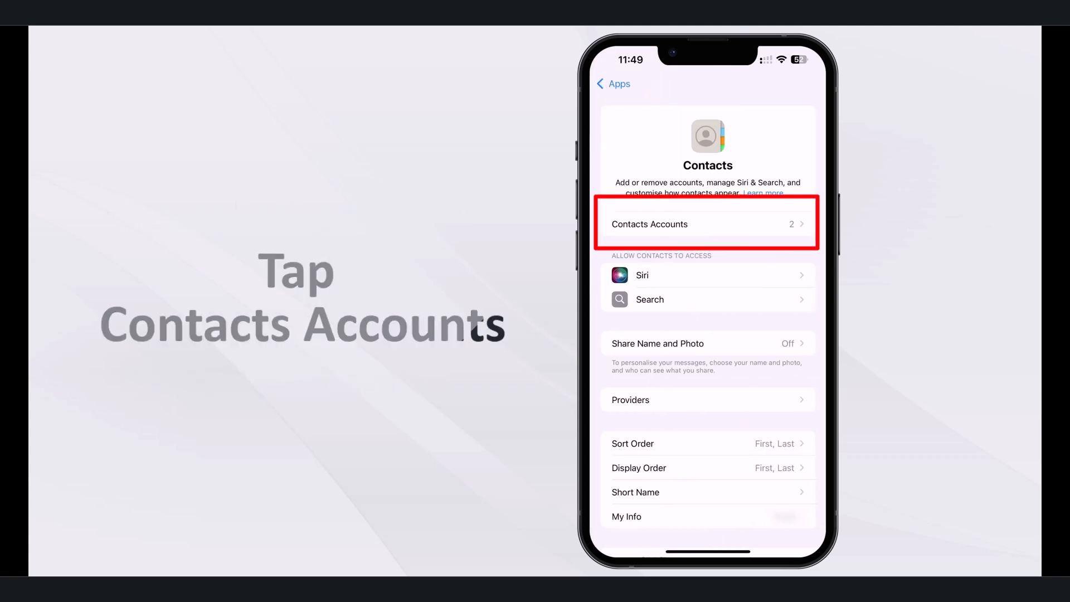
Under Contacts Accounts, choose Add Account and pick Google as the provider.
left_click(707, 224)
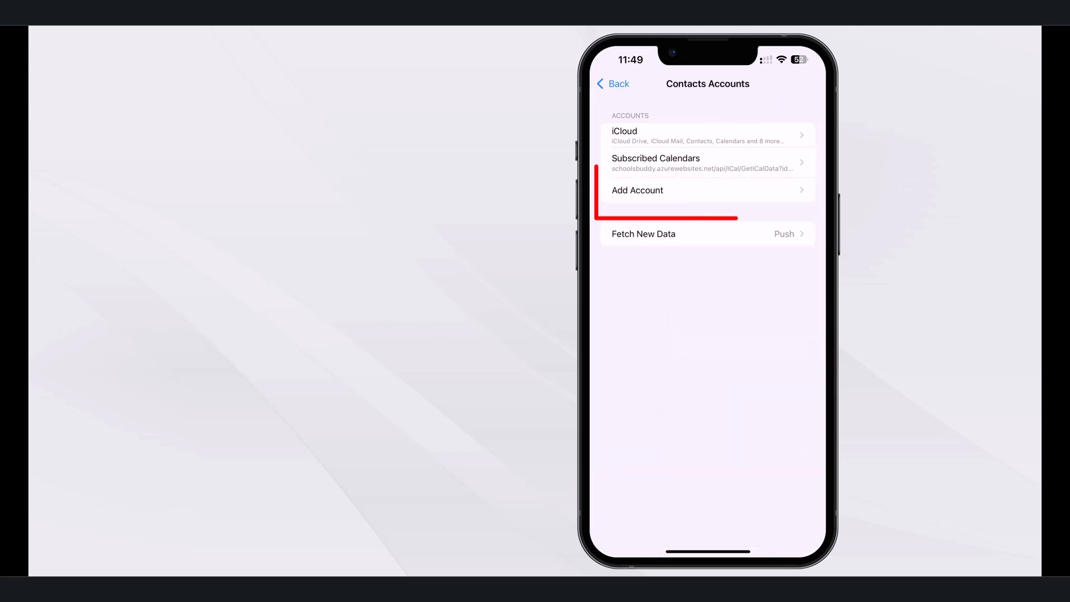
left_click(707, 189)
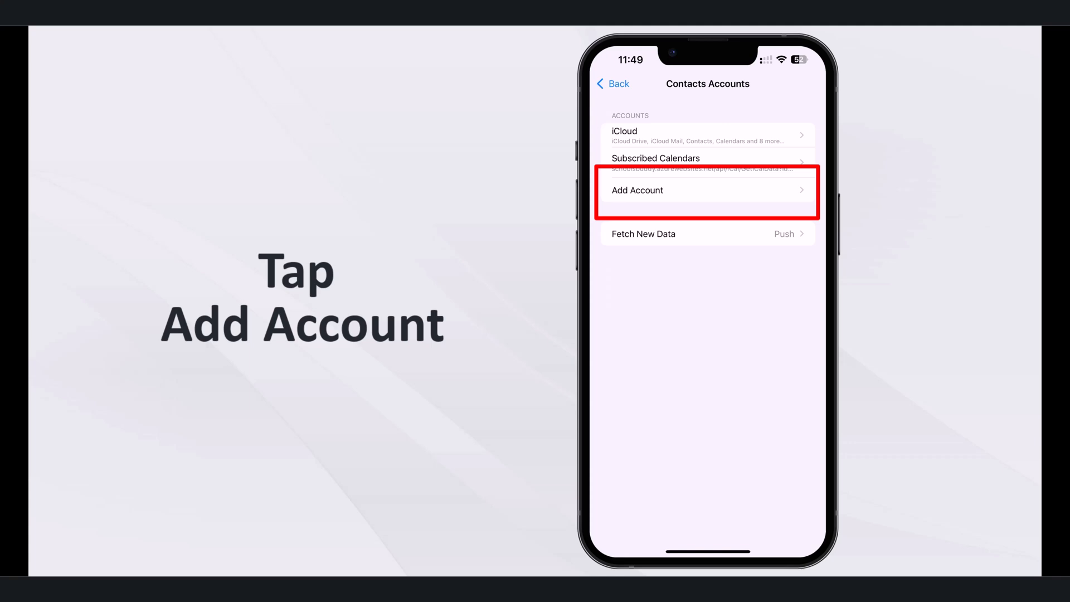
left_click(706, 190)
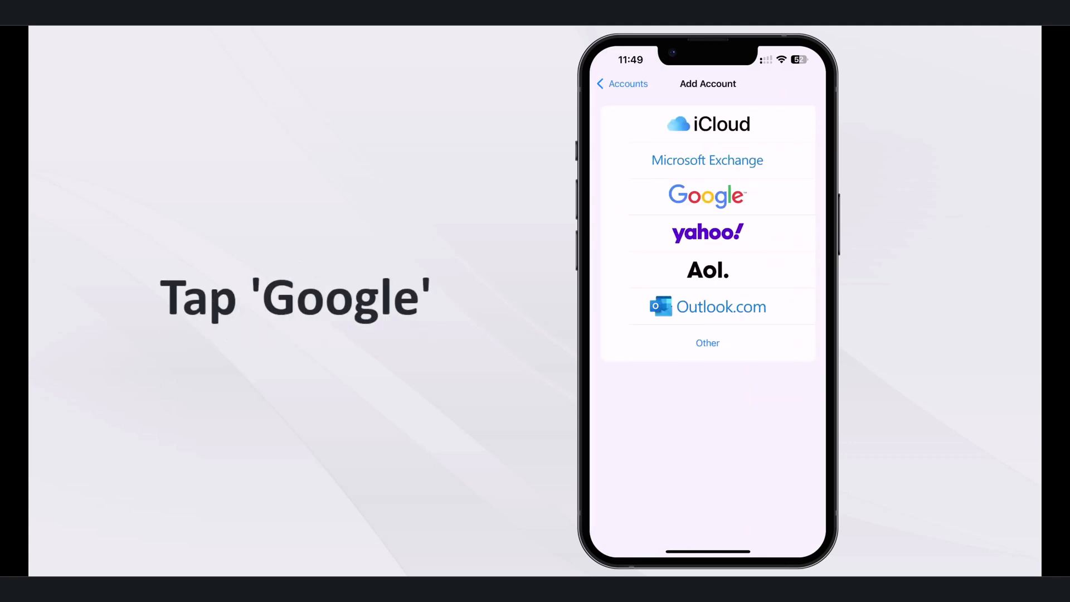
left_click(707, 196)
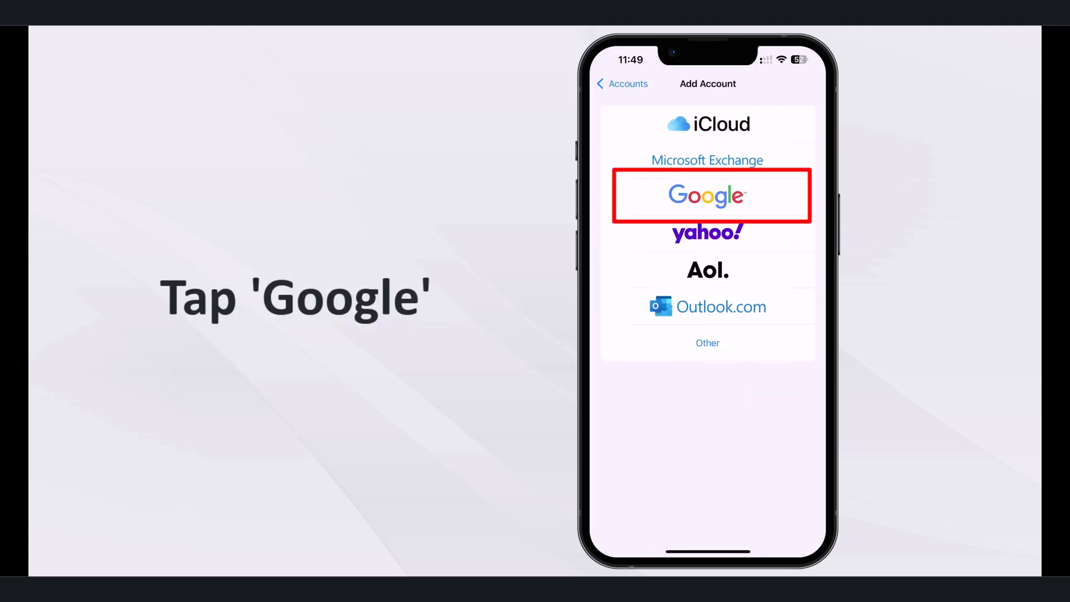
left_click(708, 195)
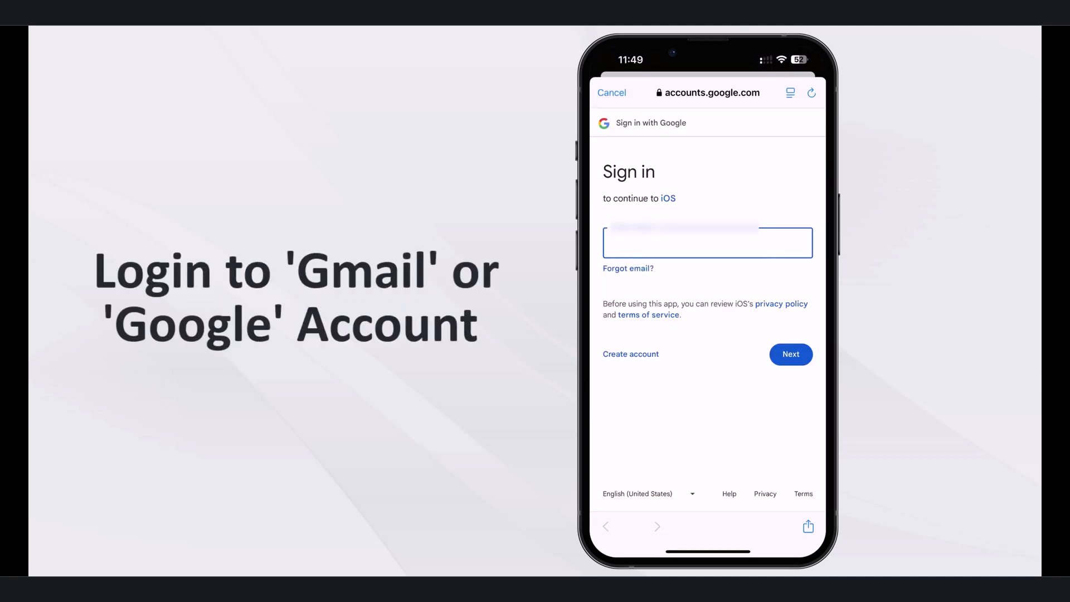
Enter the Google account email and agree to sign in to iOS.
left_click(708, 243)
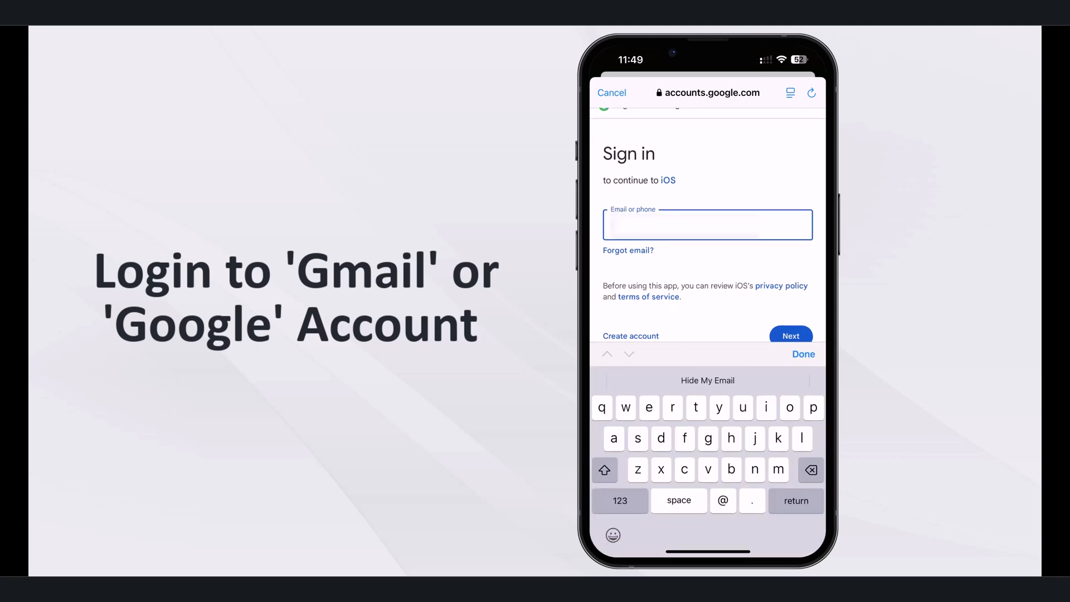
left_click(707, 225)
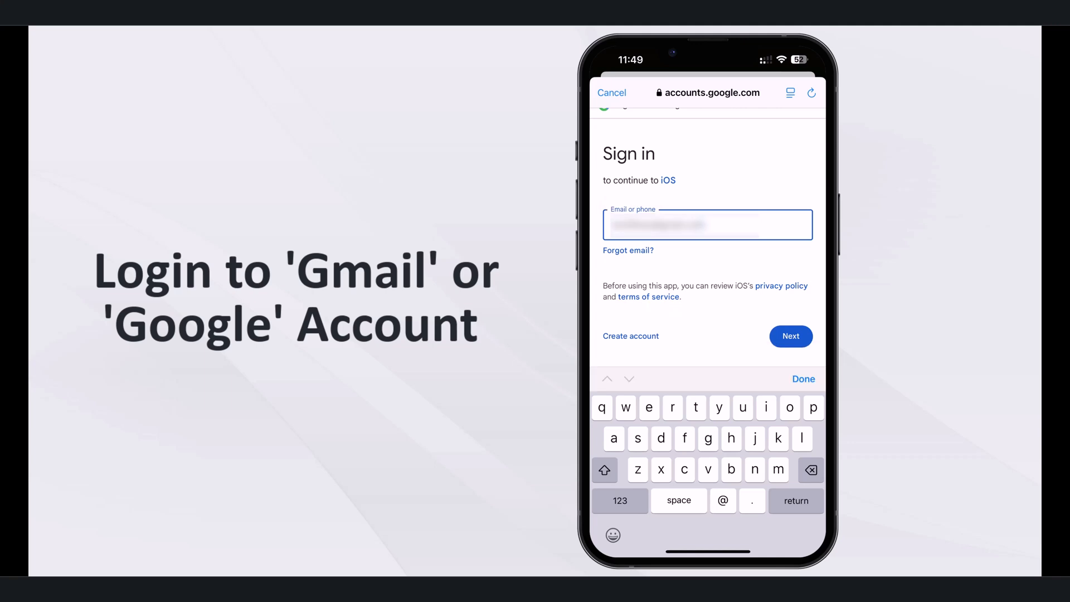
left_click(790, 336)
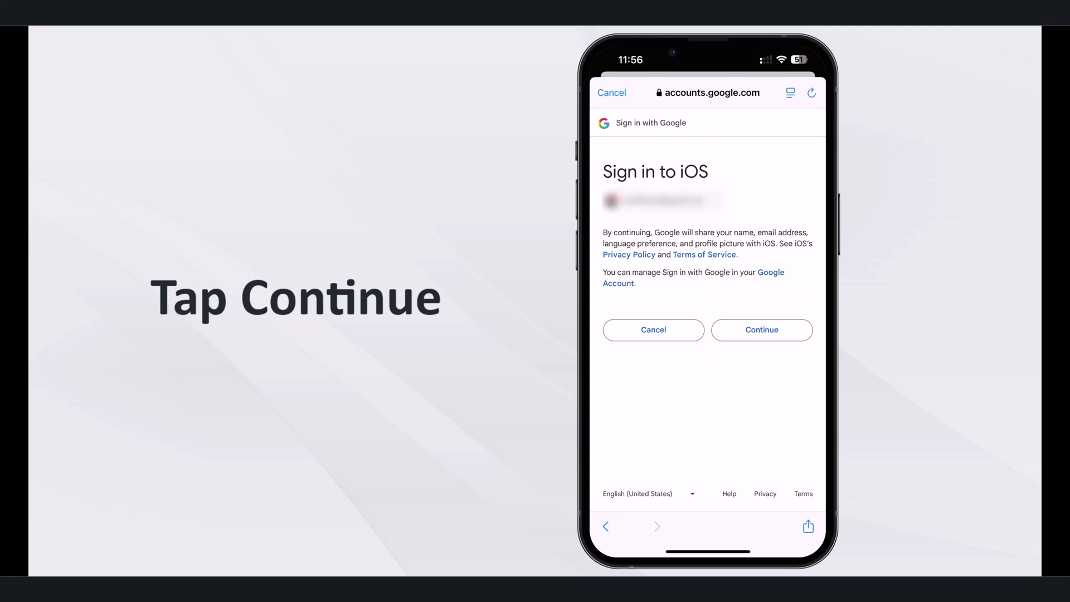
left_click(761, 329)
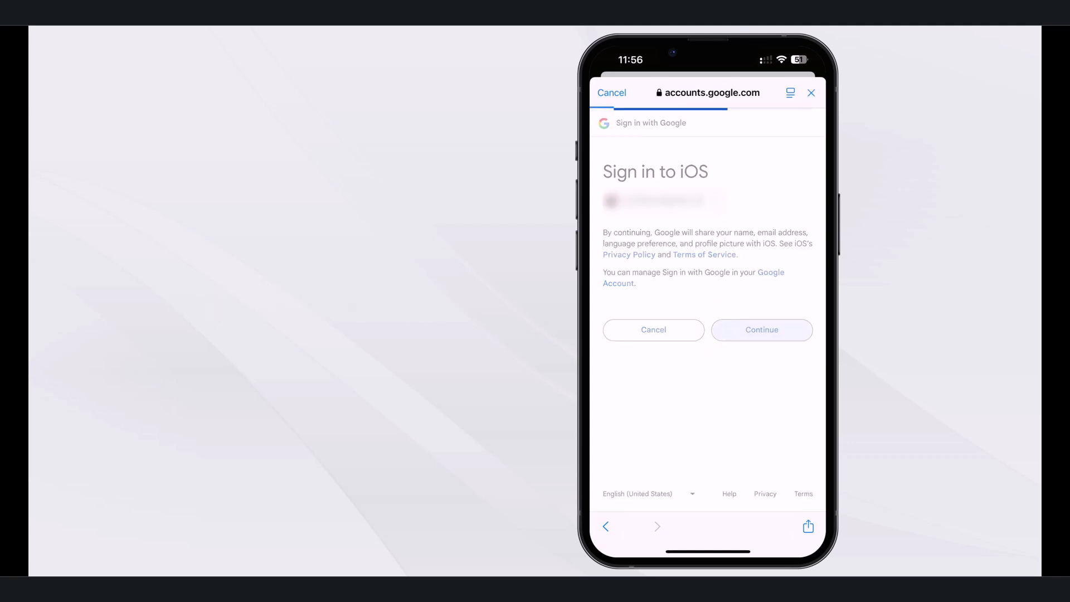
left_click(761, 330)
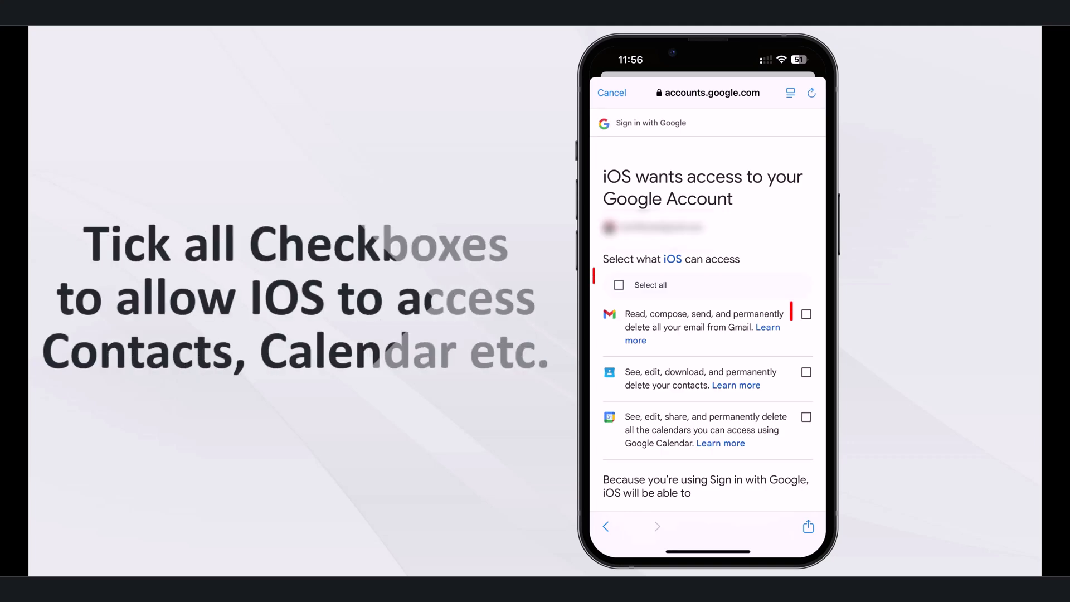
Select all permissions for mail, contacts and calendars and confirm access.
left_click(618, 284)
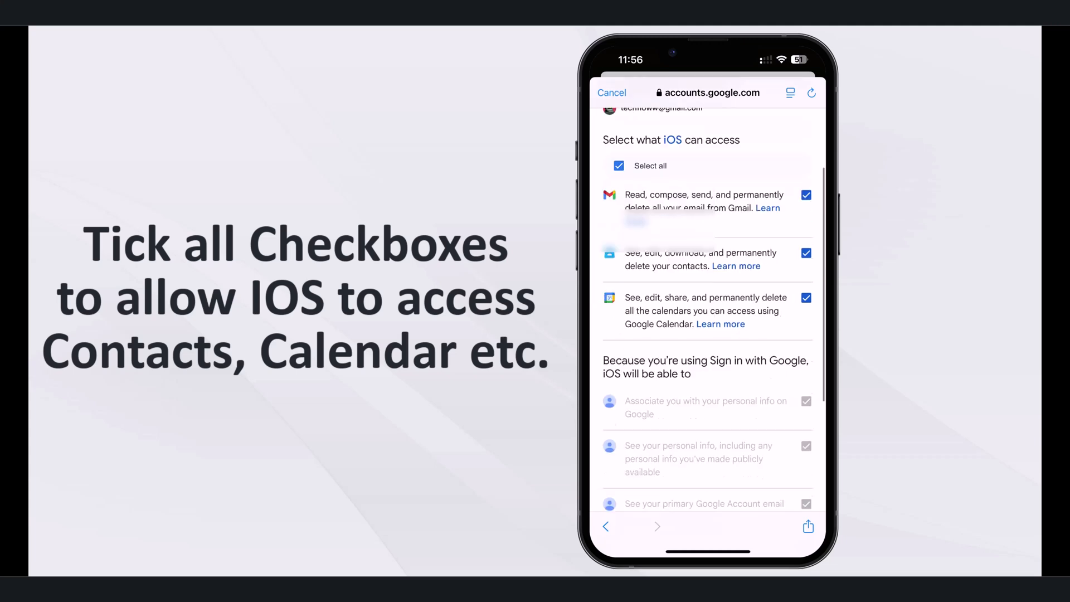
scroll("down", 3)
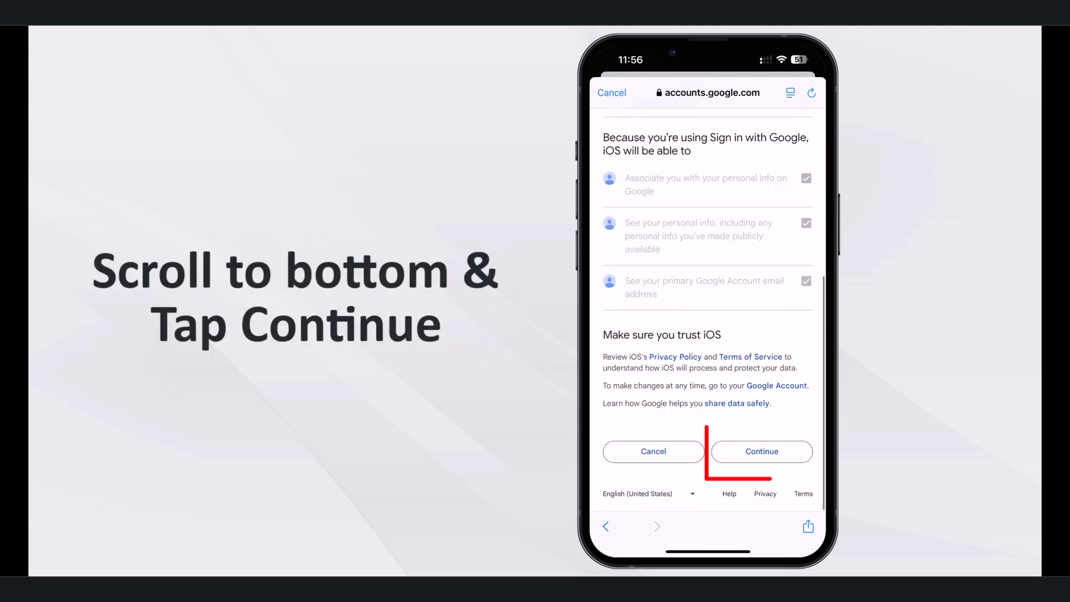
left_click(761, 451)
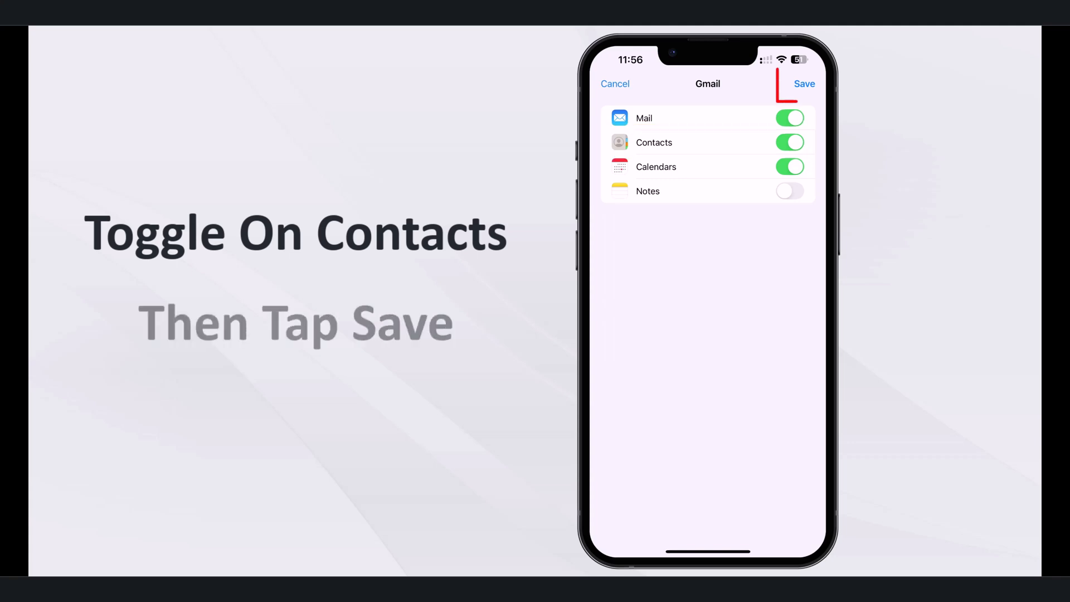
Save the Gmail account with Contacts on, verify it under Accounts, and go home.
left_click(803, 83)
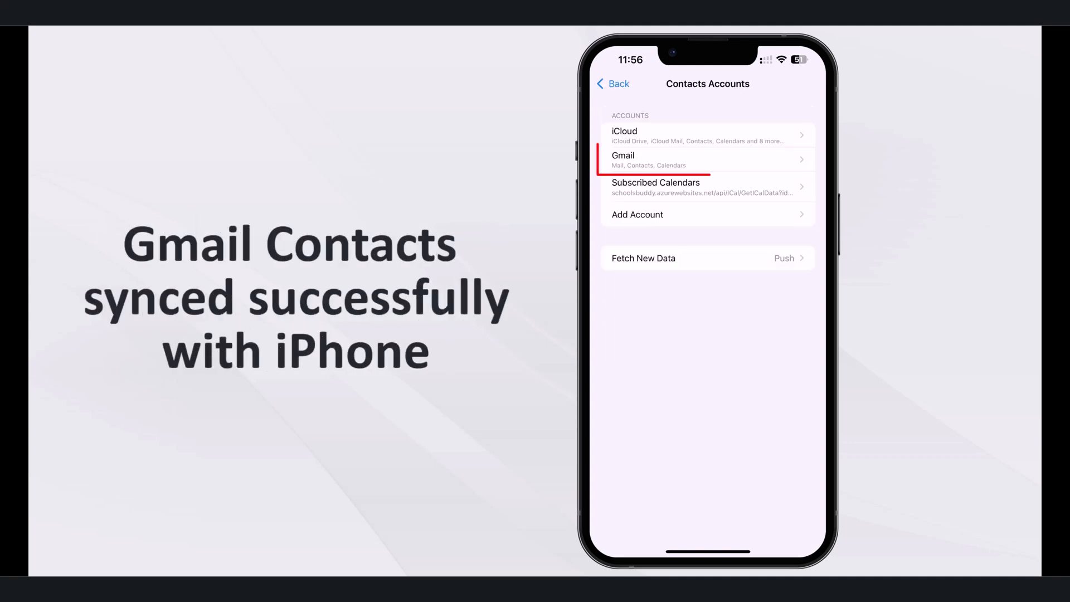
left_click(682, 160)
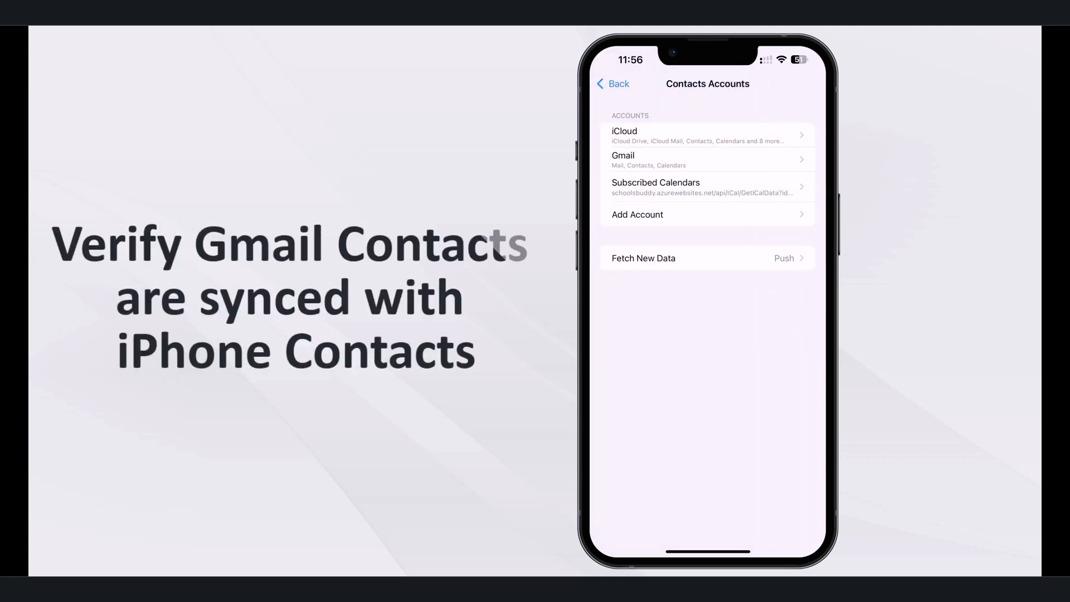
left_click(612, 83)
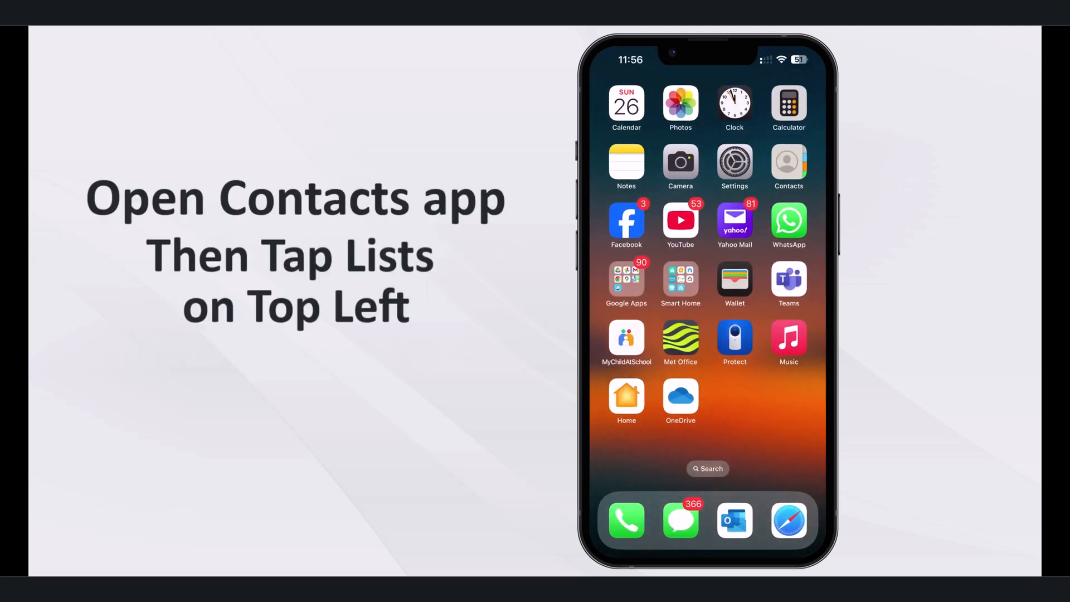
Launch the Contacts app and go back to the Lists overview.
left_click(788, 167)
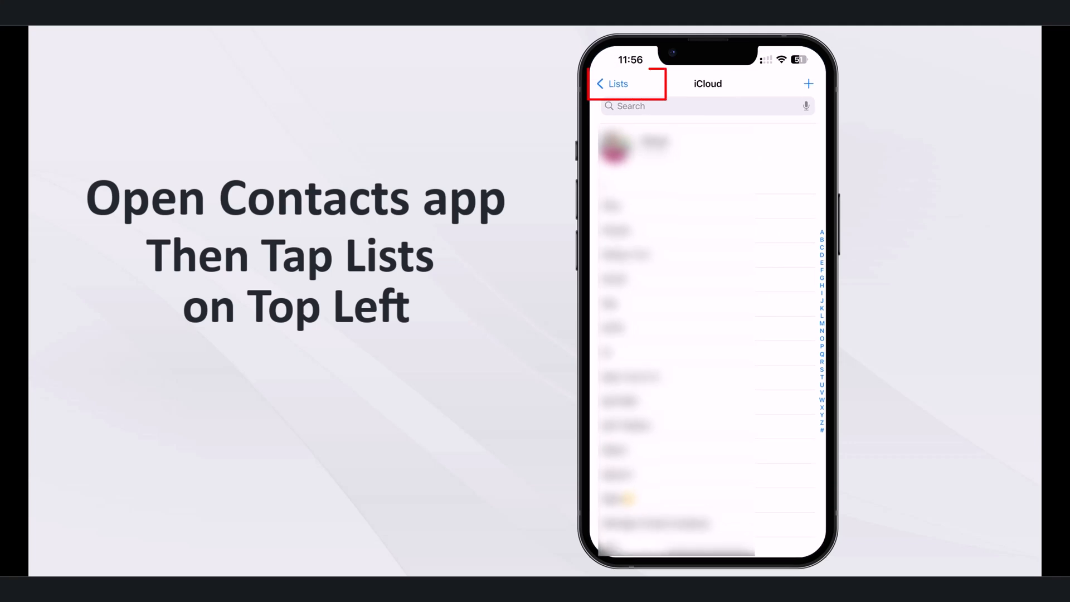
left_click(615, 83)
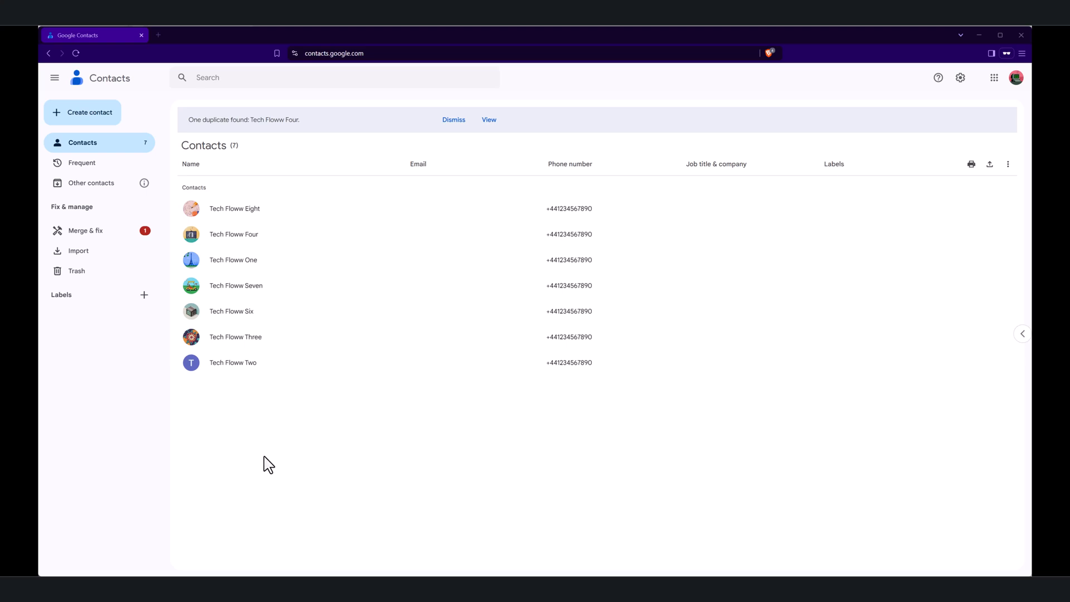
Tick the checkboxes for Tech Floww Four, One, Six and Two.
left_click(191, 234)
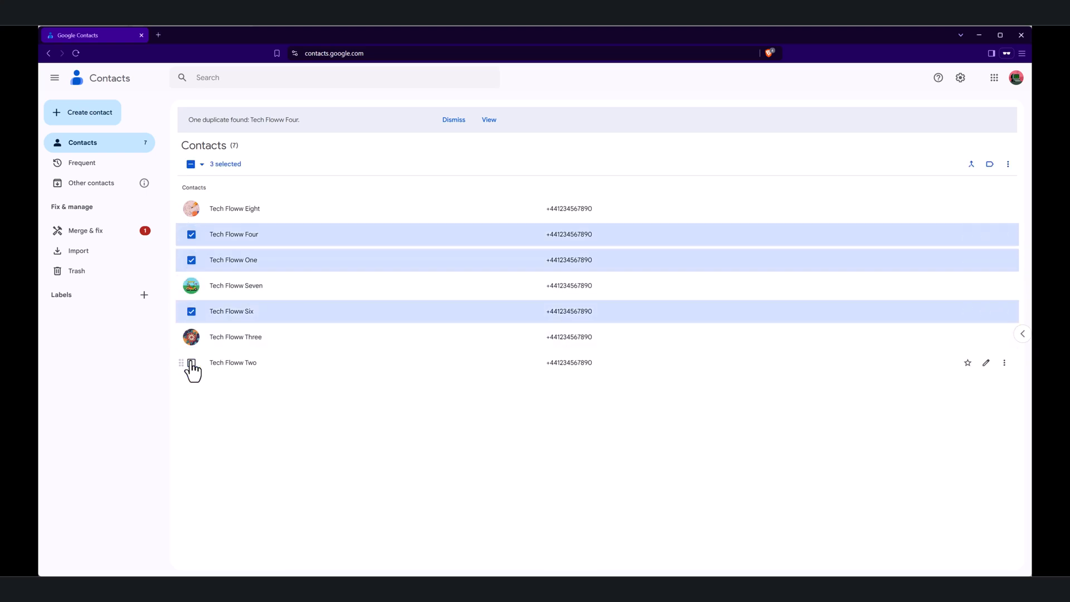
left_click(191, 362)
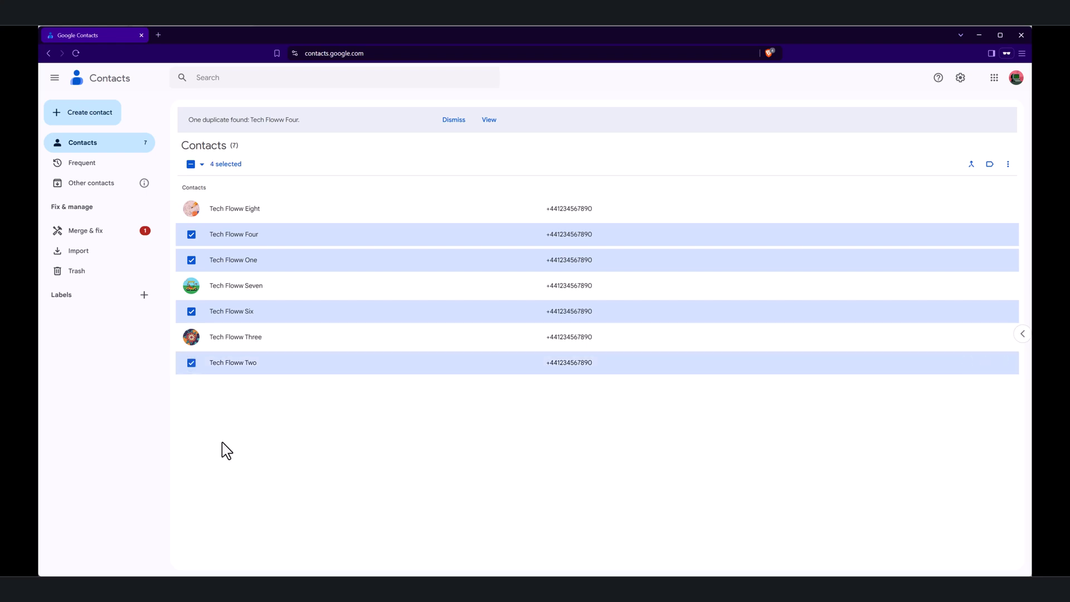
mouse_move(287, 456)
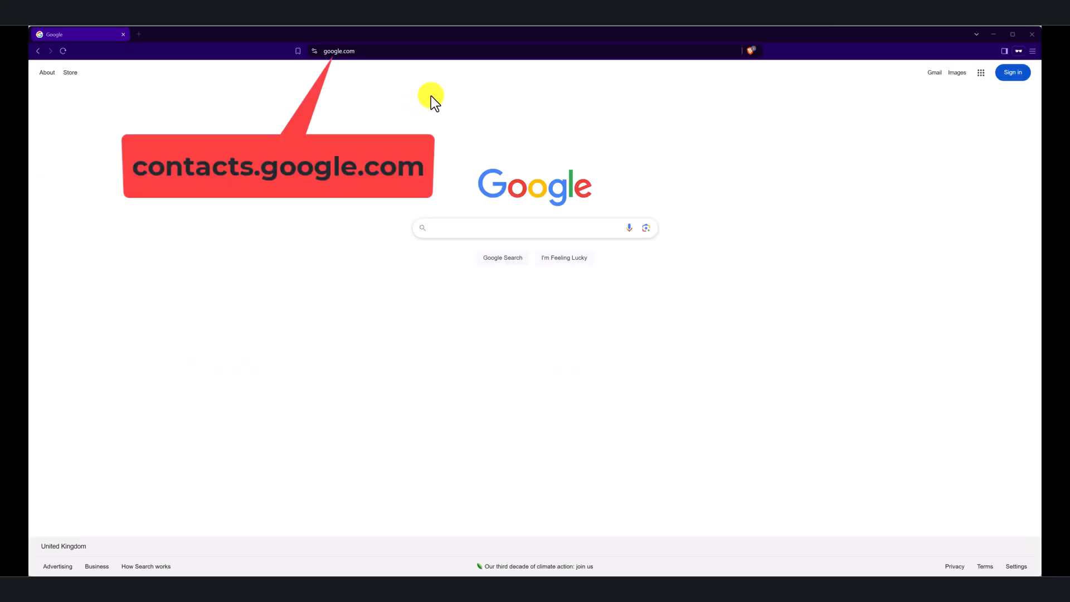
Go to contacts.google.com and submit the account email on the Sign in page.
left_click(450, 51)
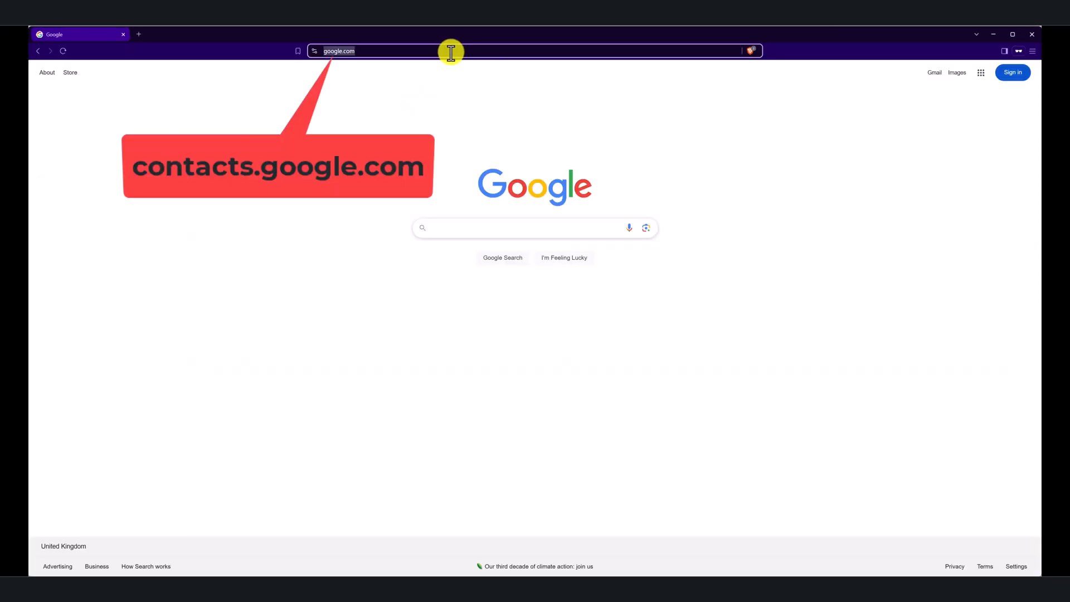
type("contacts.google.com%2F&followup=https%3A%2F%2Fcontacts.google.com%2F&ifkv=...")
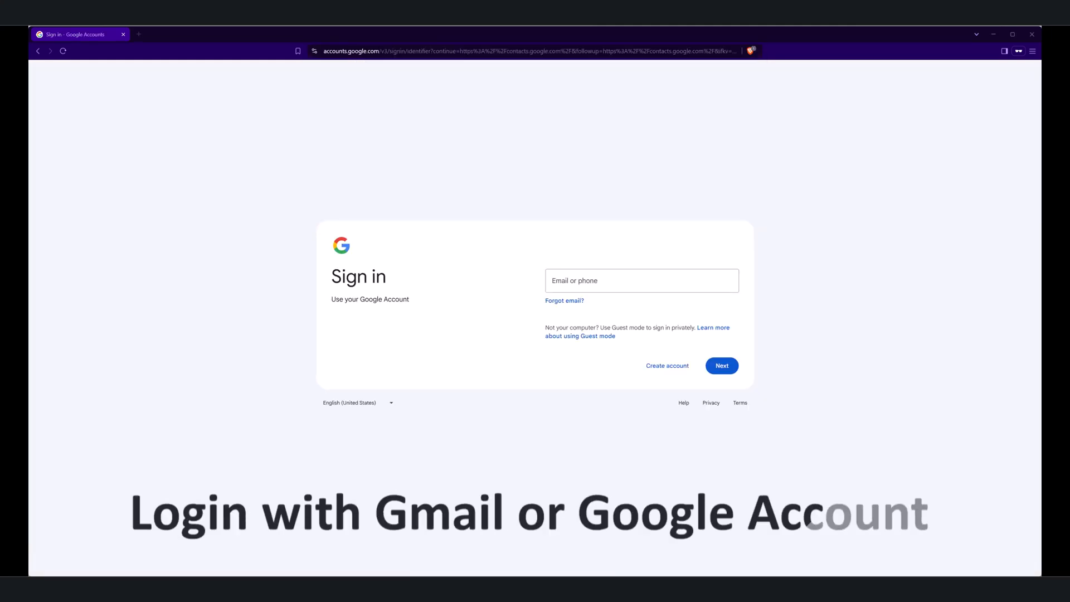
left_click(641, 280)
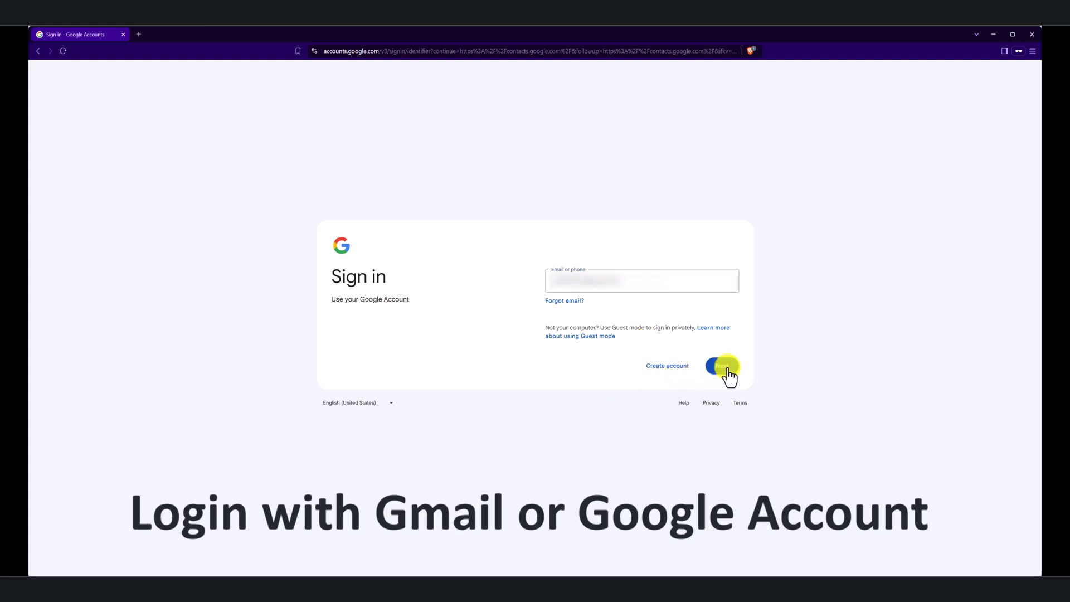
left_click(721, 365)
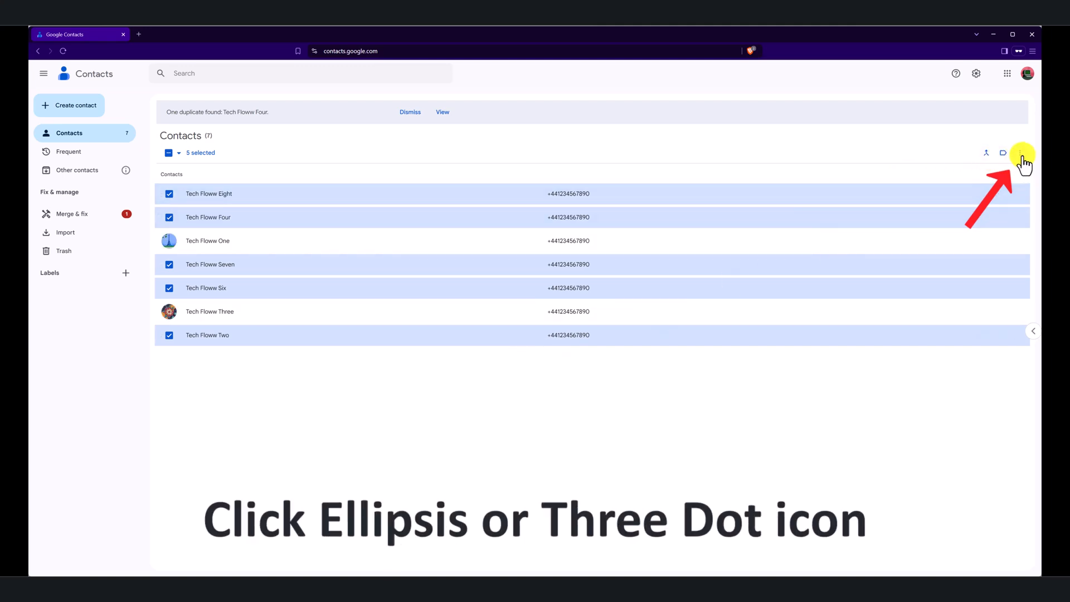
Export the five marked contacts as 'vCard for Android or iOS' and save to Downloads.
left_click(1021, 152)
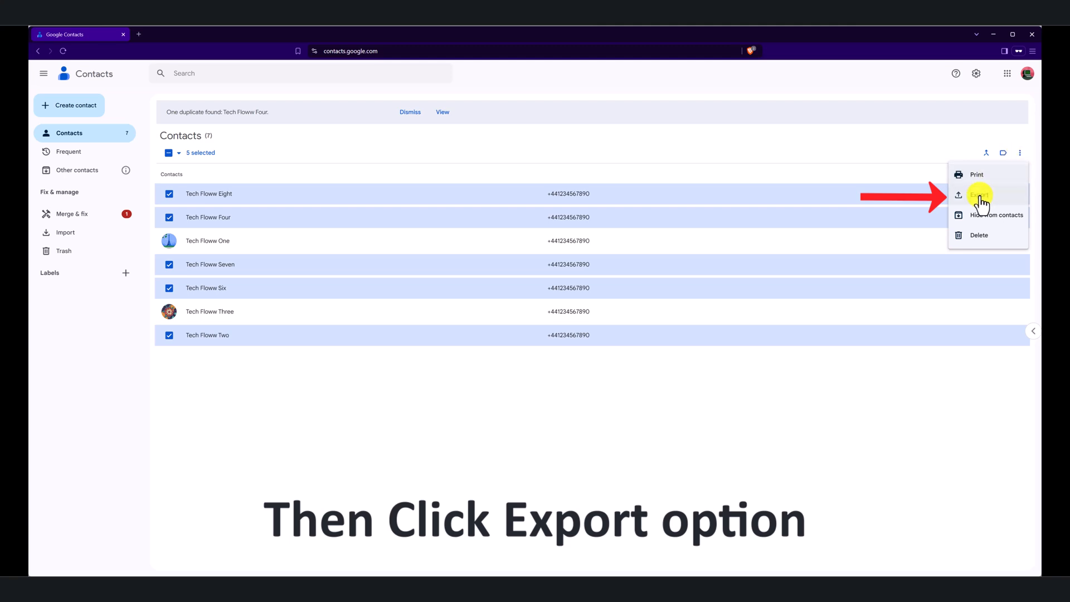
left_click(979, 194)
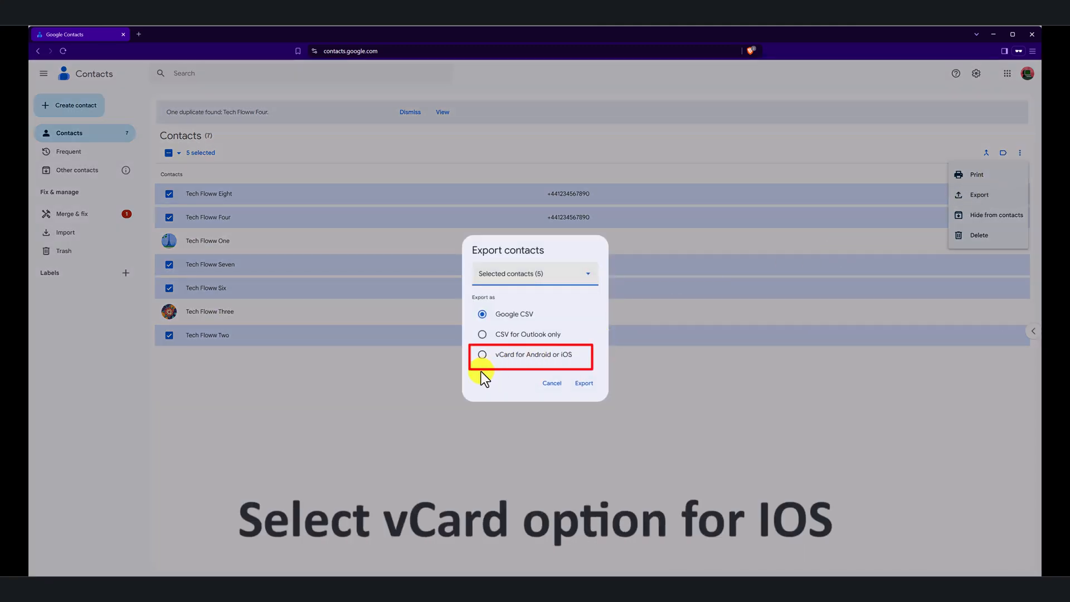
left_click(483, 355)
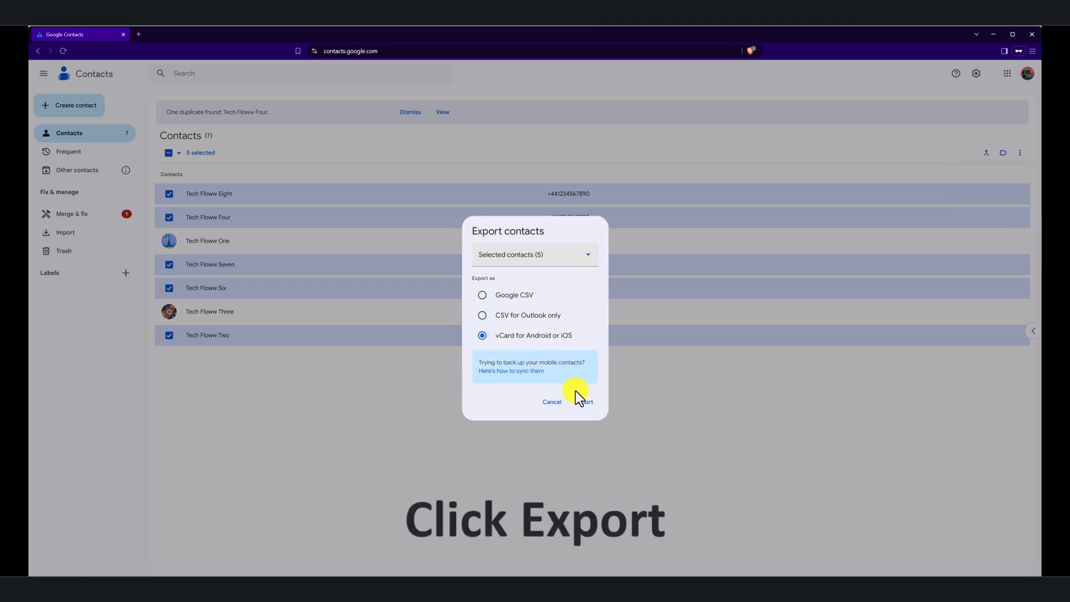
left_click(582, 401)
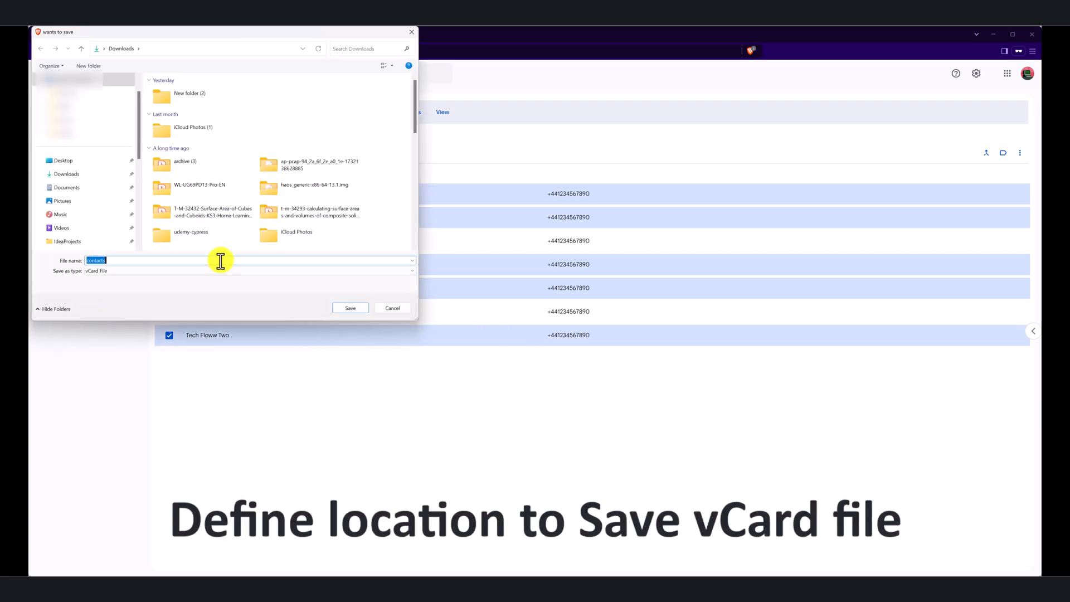
left_click(350, 307)
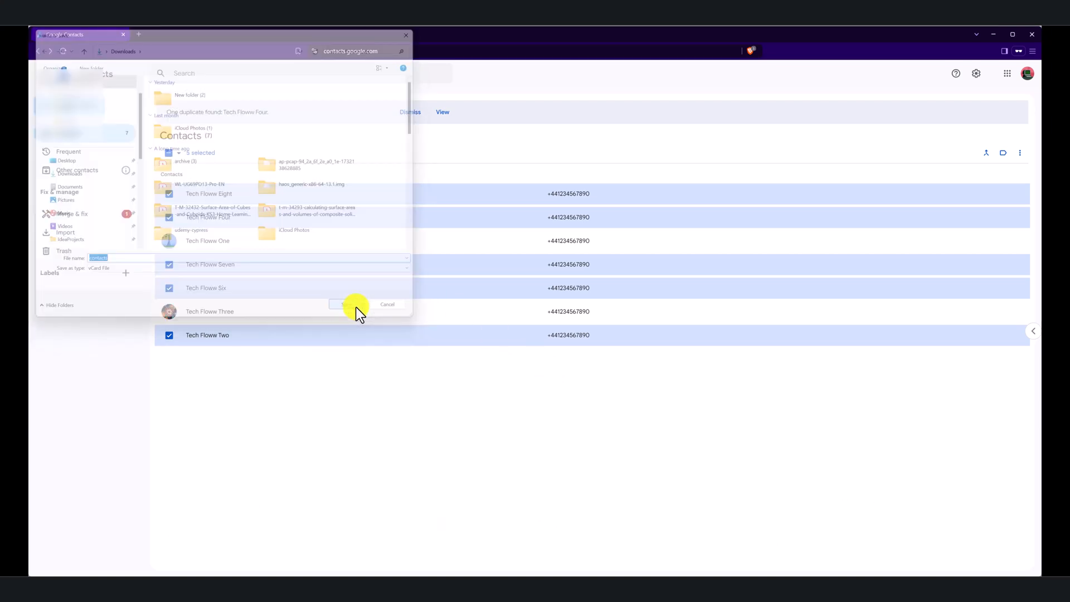
left_click(354, 304)
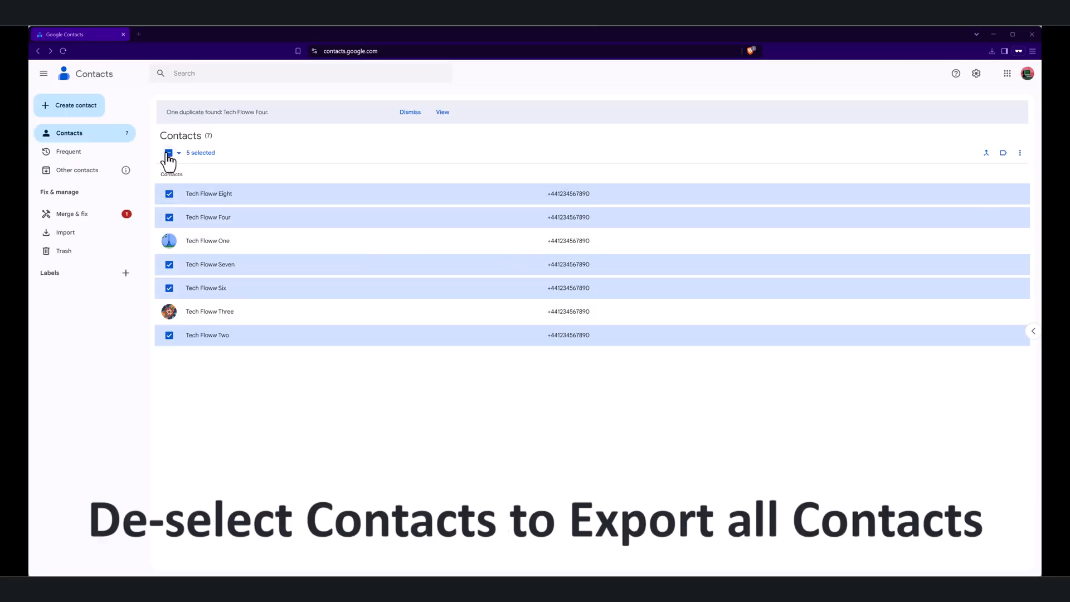
Clear the selection, then export all contacts as 'vCard for Android or iOS' into Downloads.
left_click(169, 152)
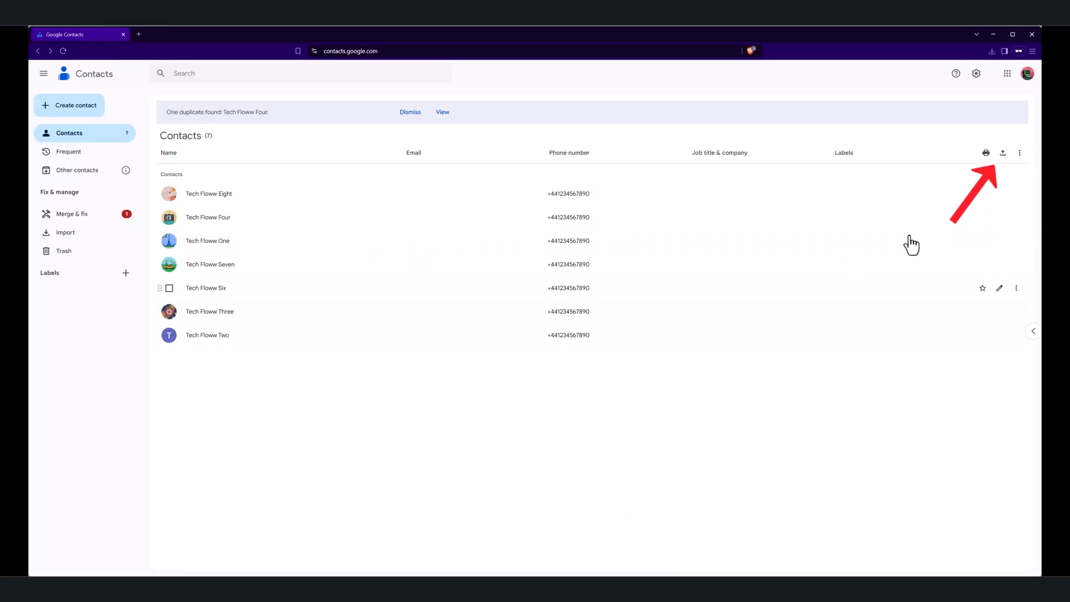
left_click(1002, 153)
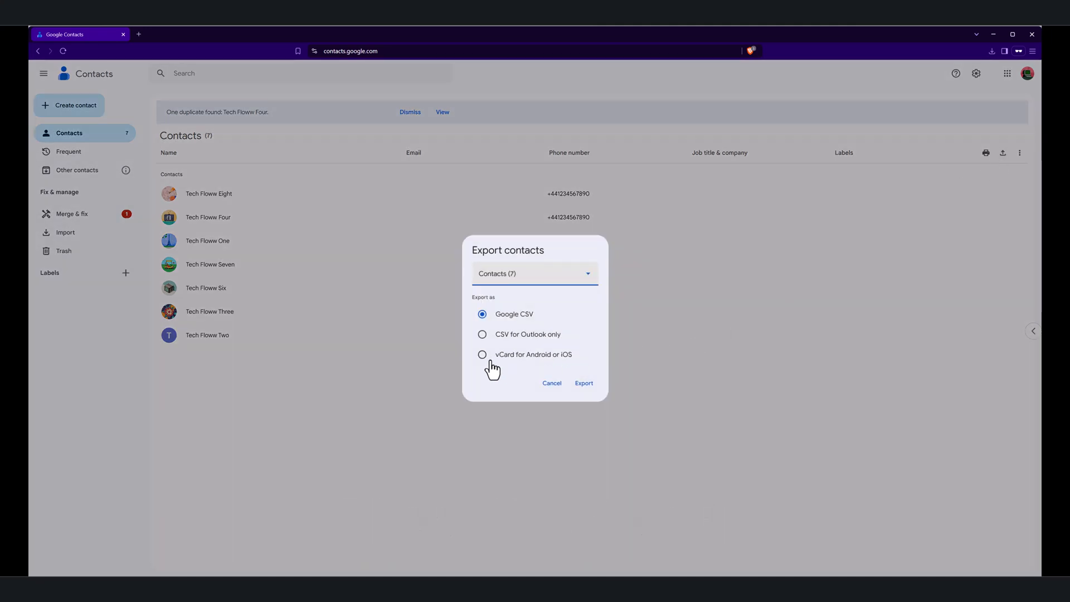
left_click(483, 355)
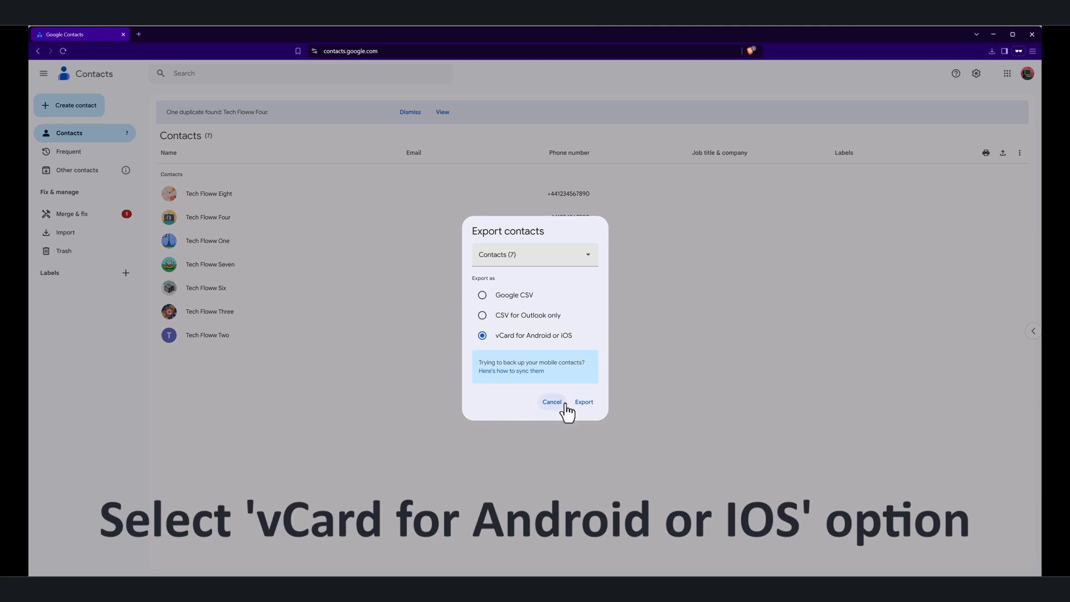
left_click(583, 401)
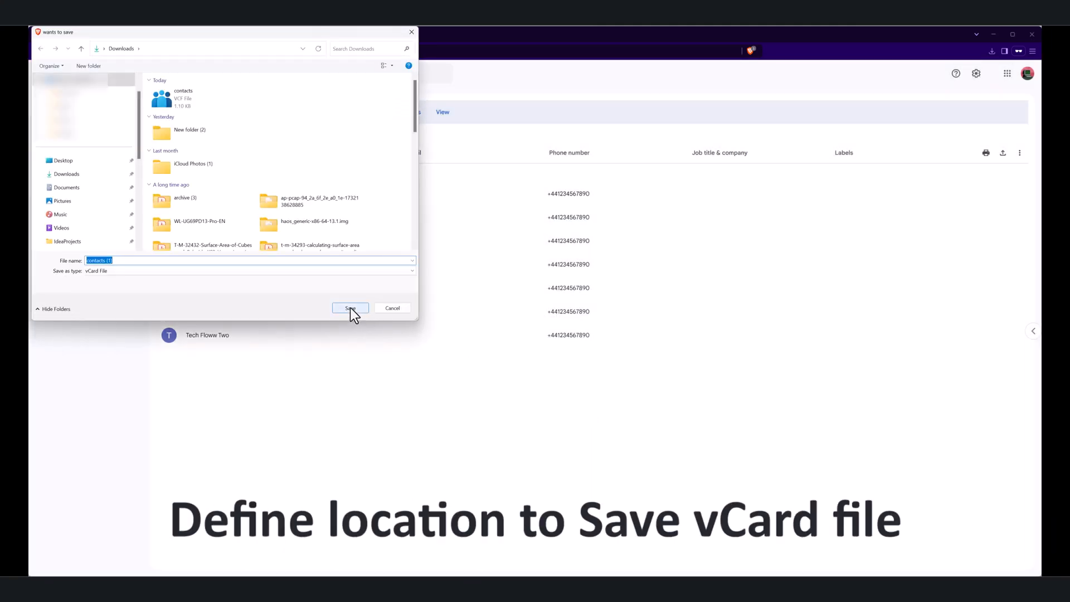
left_click(350, 308)
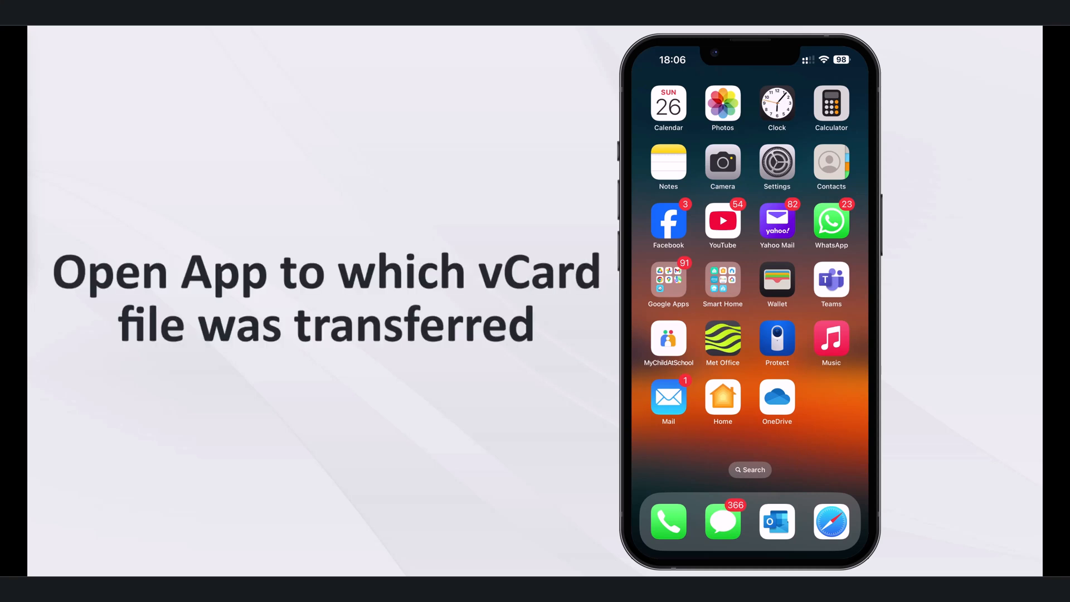
Open the contacts.vcf attachment from the Gmail Contacts vCard email in Mail.
left_click(668, 396)
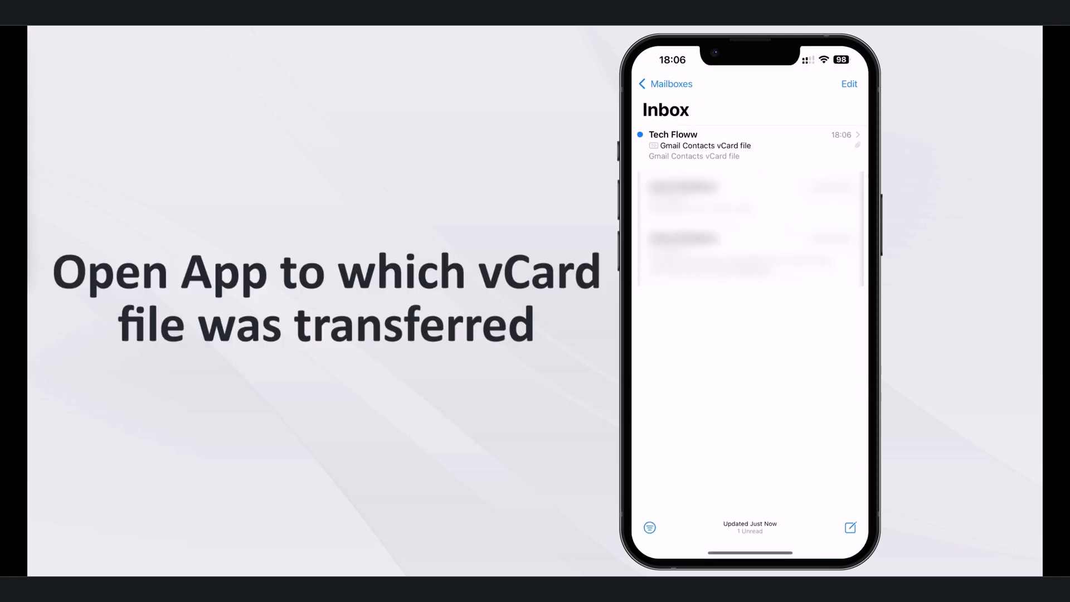
left_click(749, 145)
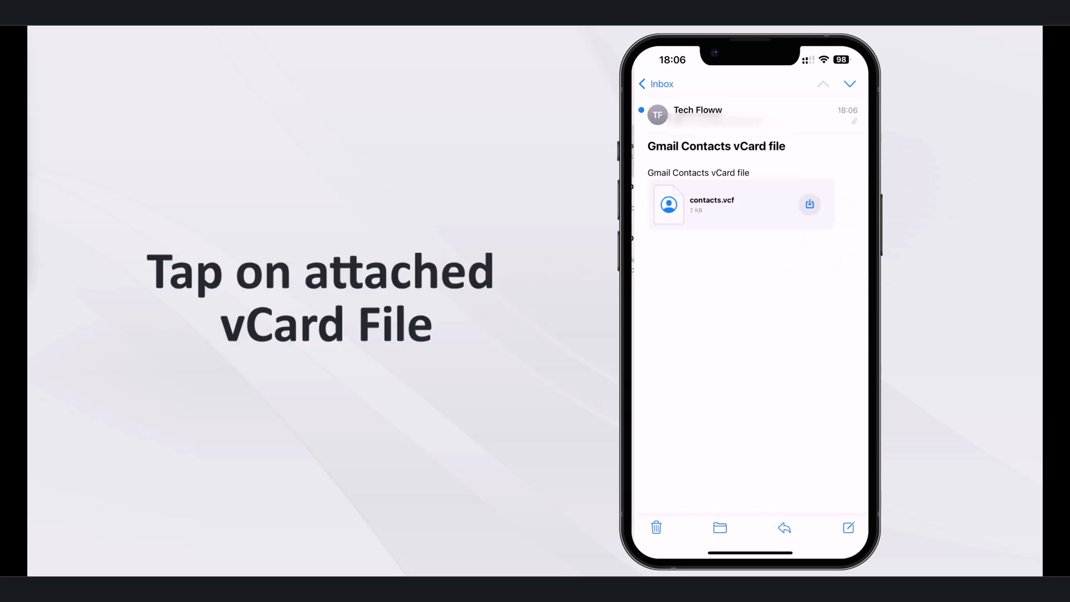
left_click(737, 204)
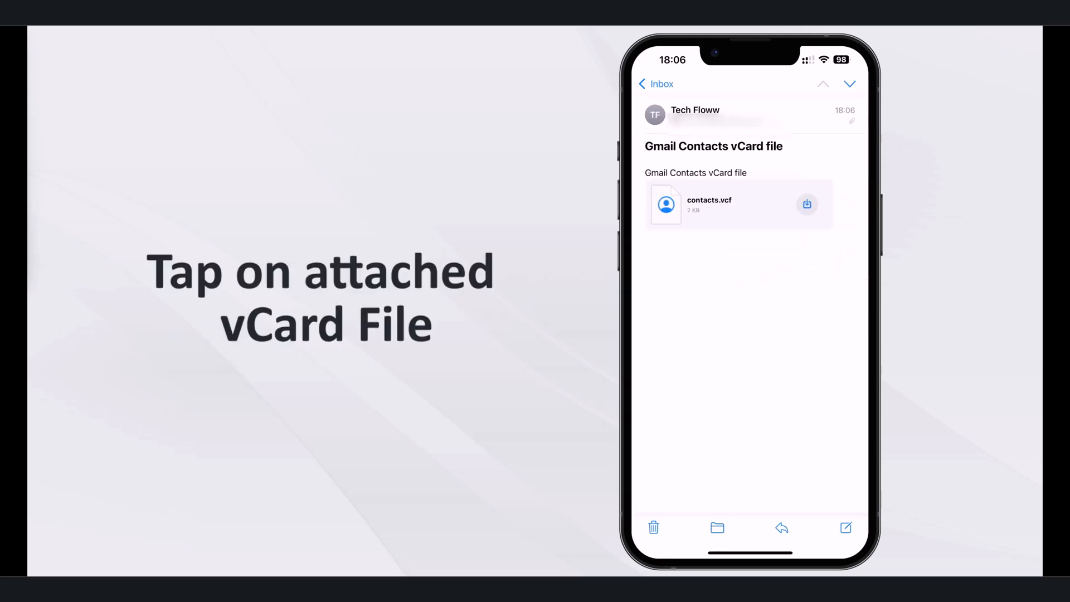
left_click(737, 204)
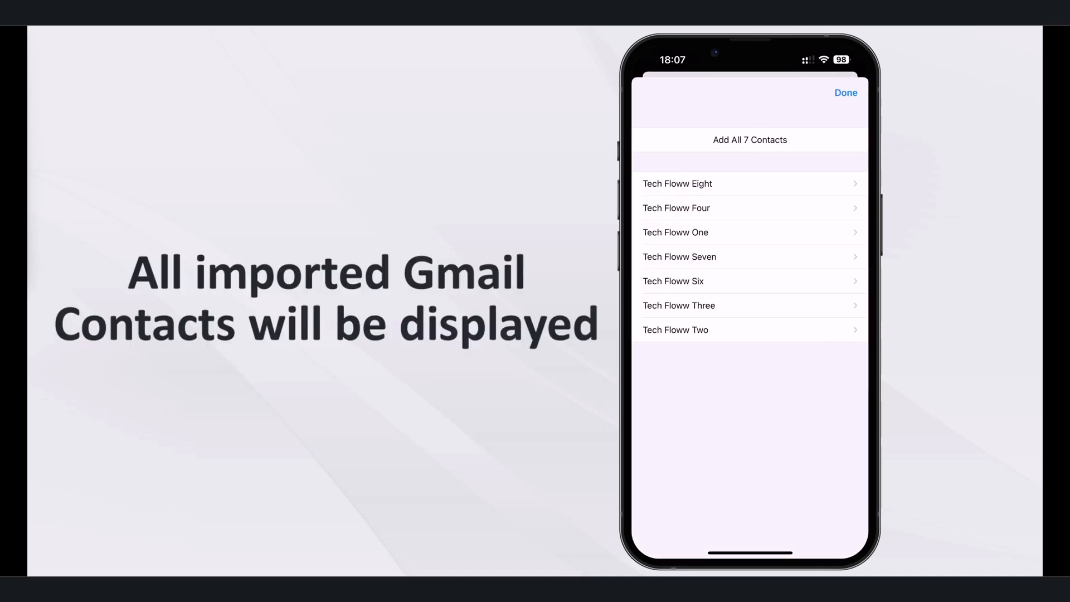
Add all seven vCard contacts to the iPhone as new contacts.
left_click(749, 140)
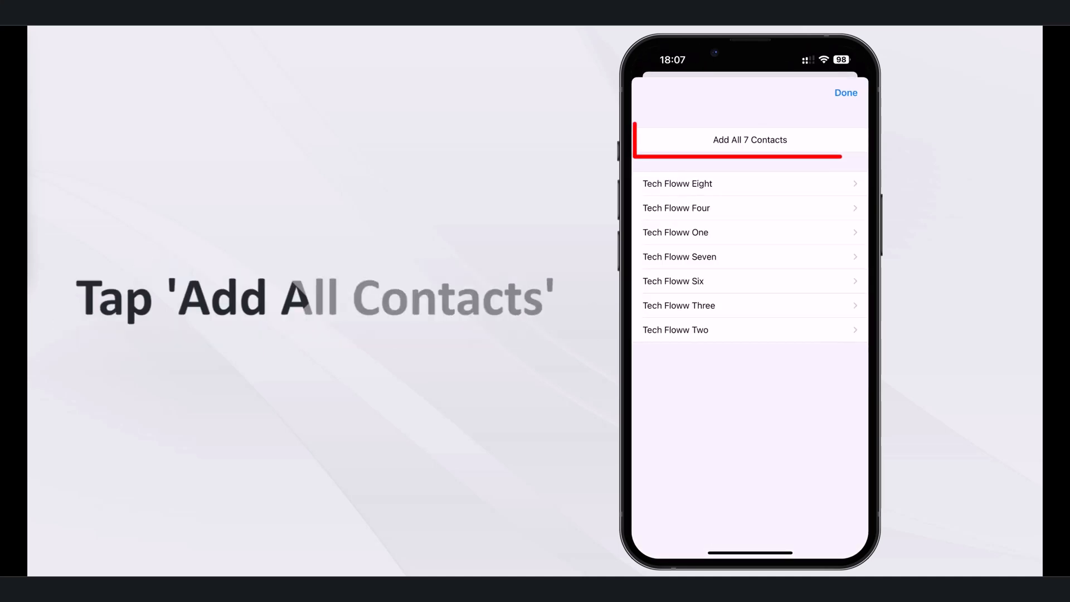
left_click(749, 140)
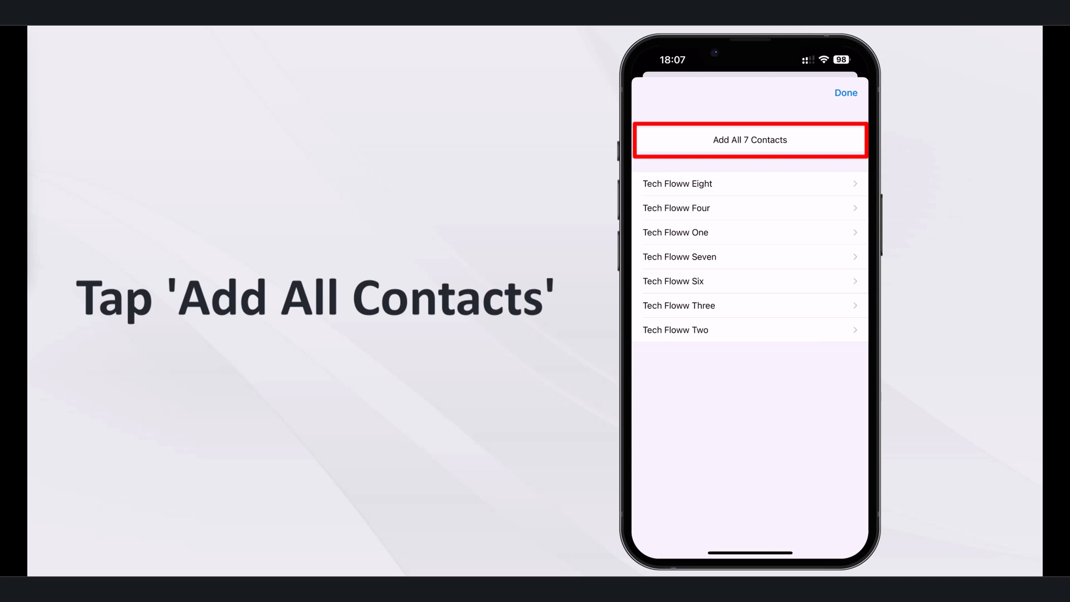
left_click(749, 139)
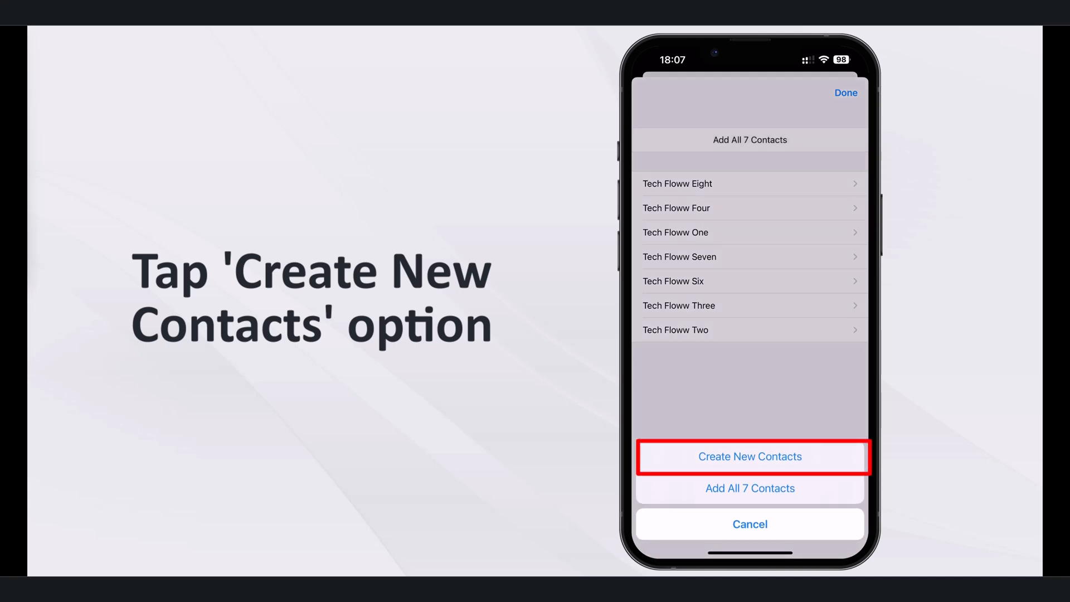
left_click(749, 456)
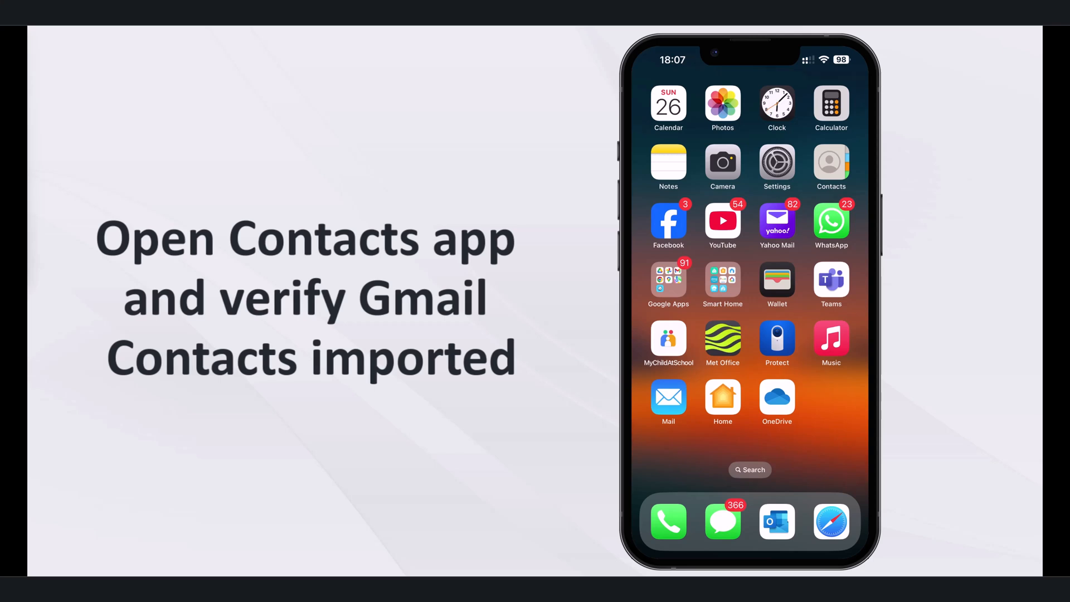
Search Contacts for 'Tech' to list the seven Tech Floww contacts.
left_click(830, 167)
type("Tec")
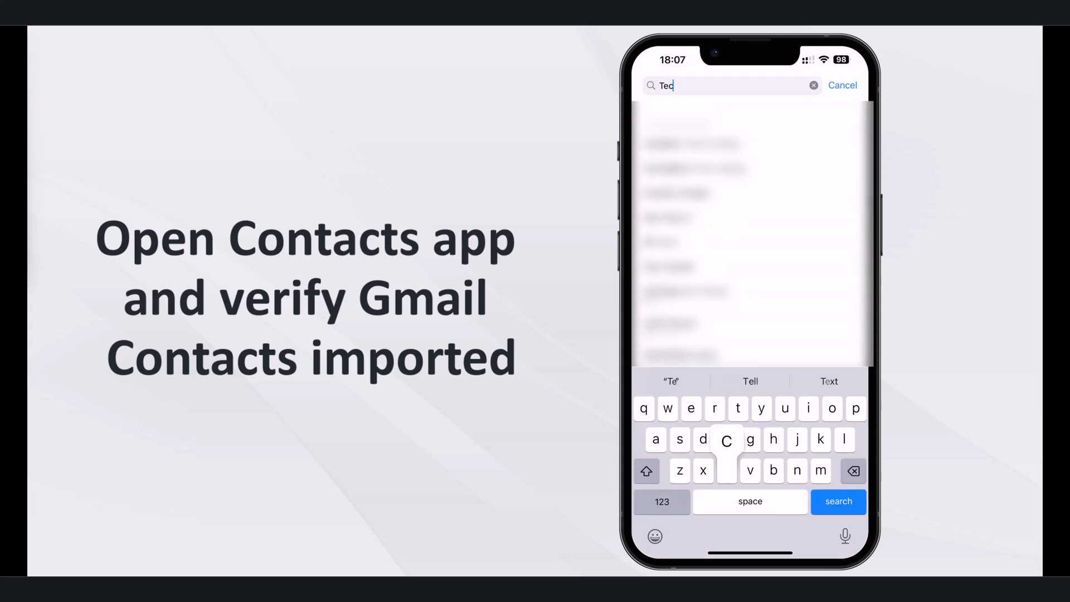
type("h")
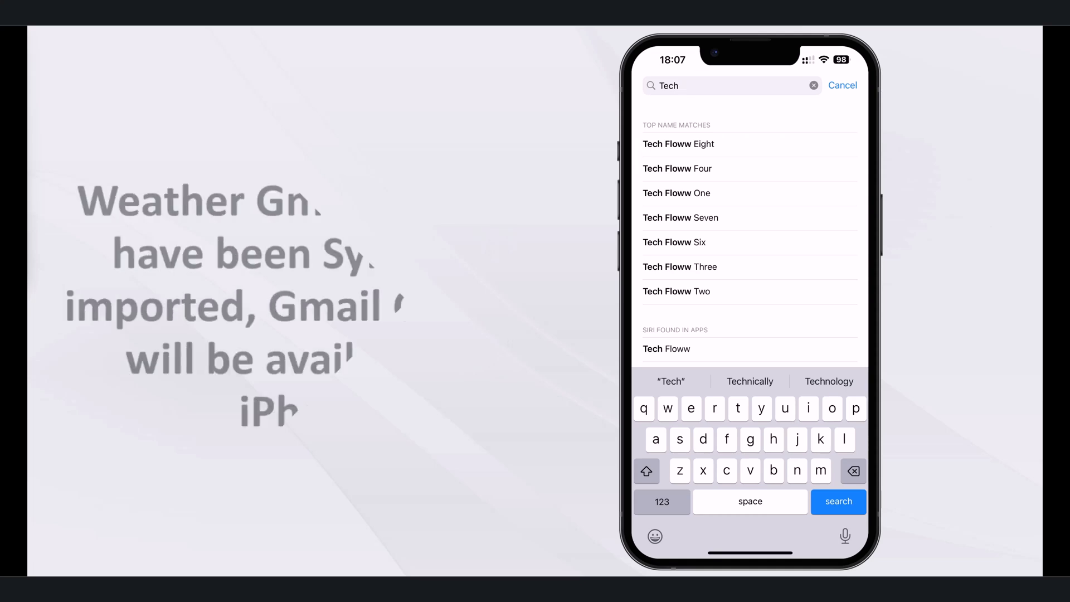